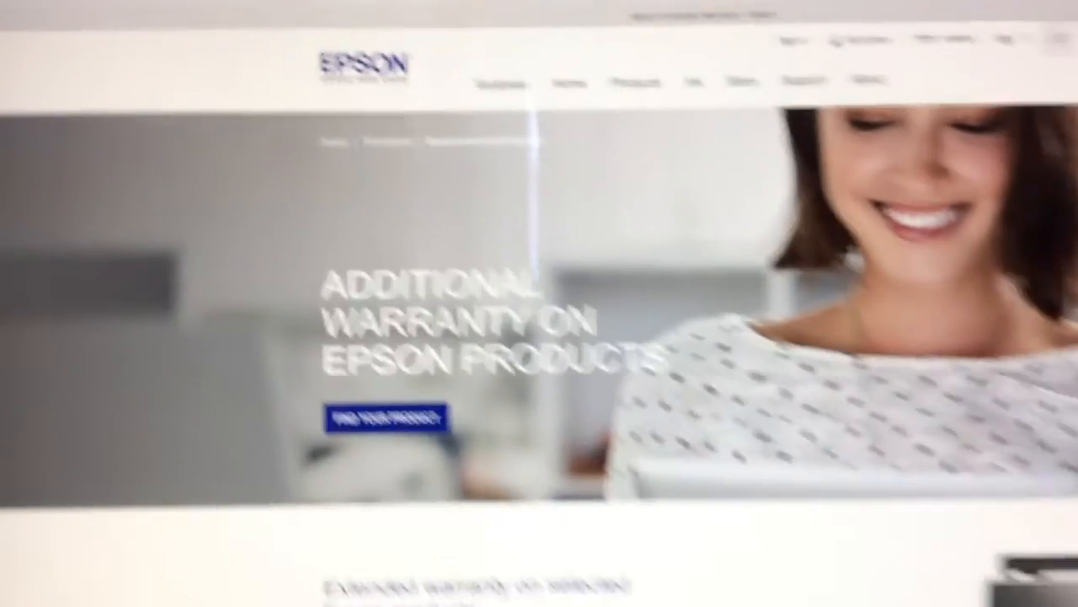
- Reach the 'Apply for your warranty' form via Find Your Product and scroll to Add Product
scroll(down, 3)
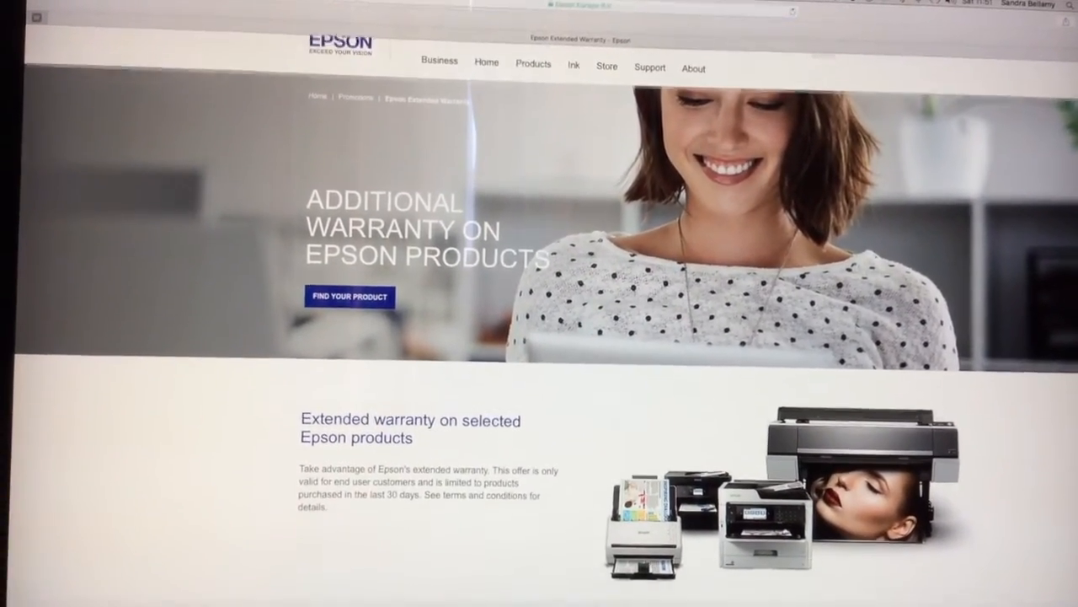
click(349, 296)
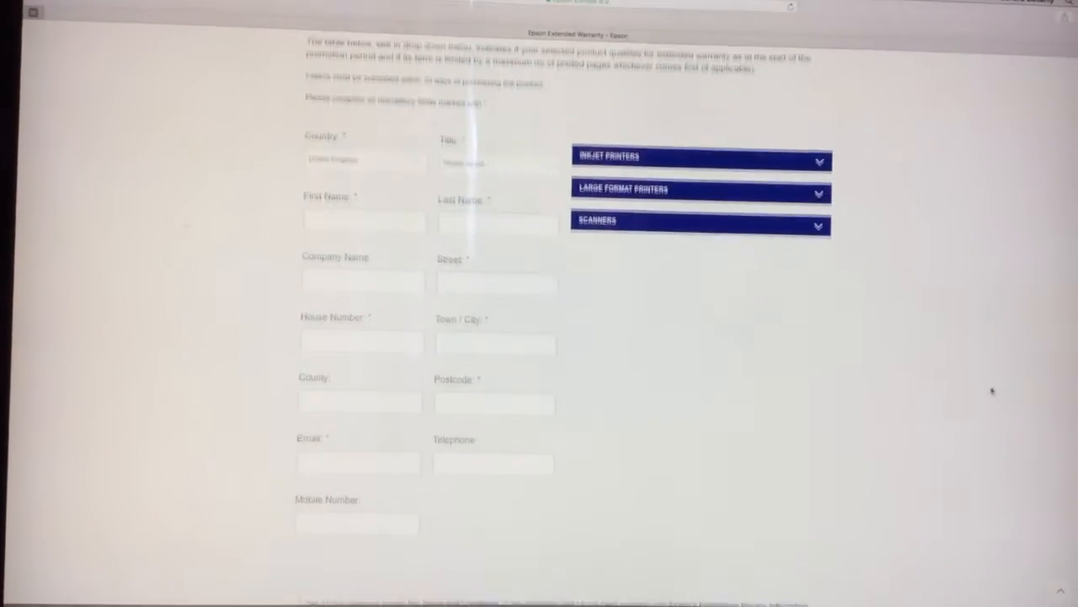
scroll(down, 3)
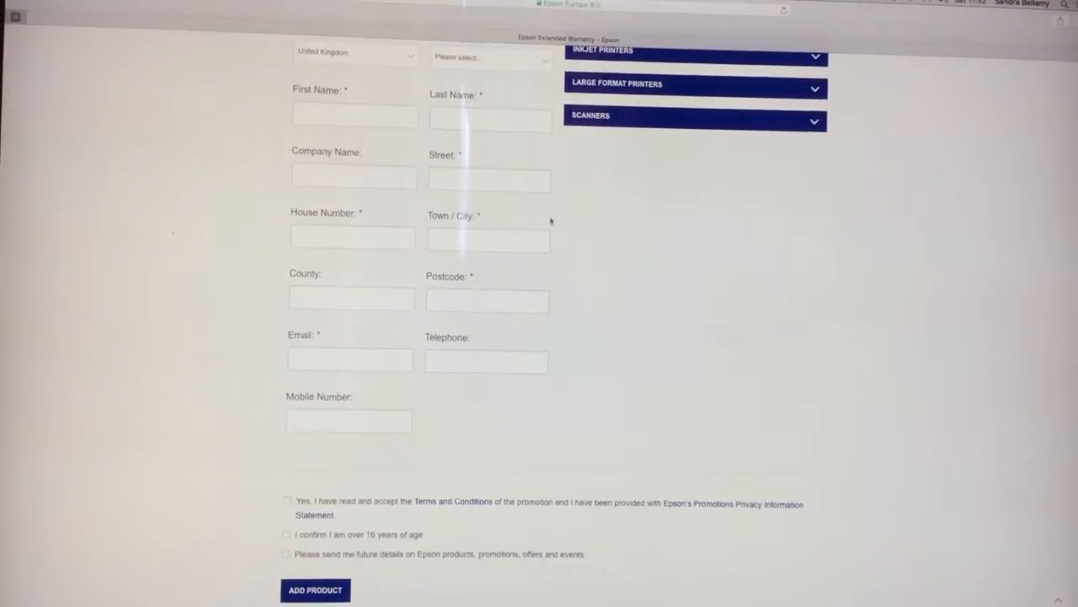
scroll(up, 3)
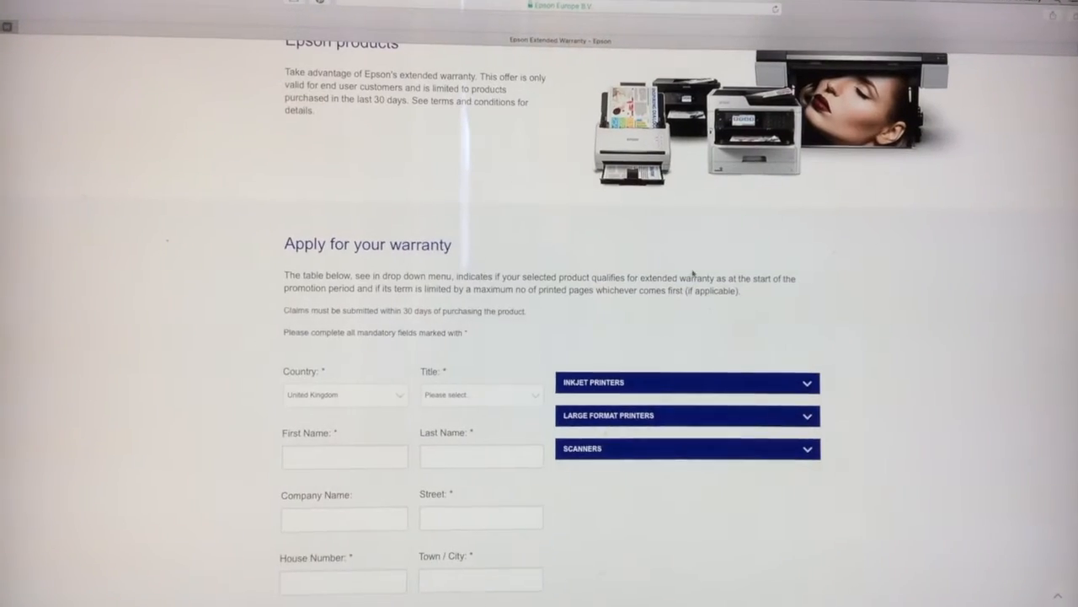
scroll(down, 3)
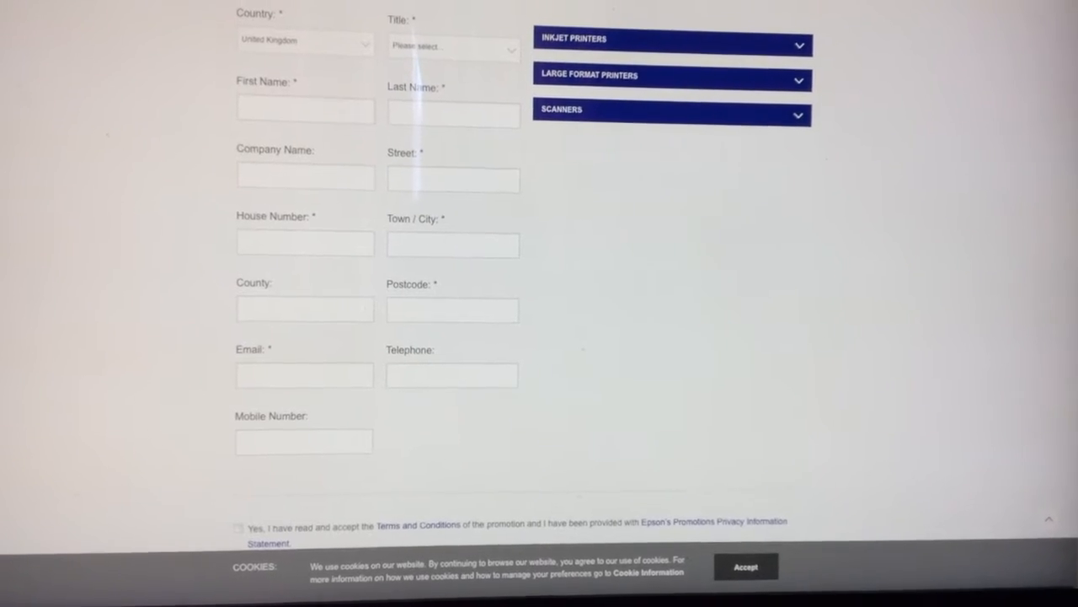
scroll(down, 3)
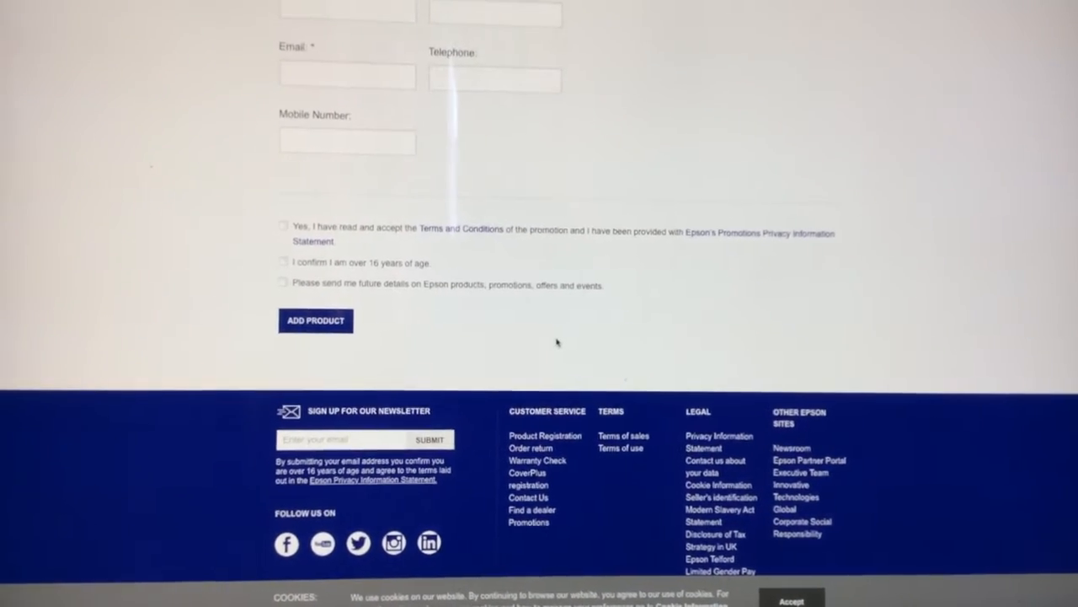
- Add a product entry and choose EcoTank ET-4750 as the printer model
click(317, 320)
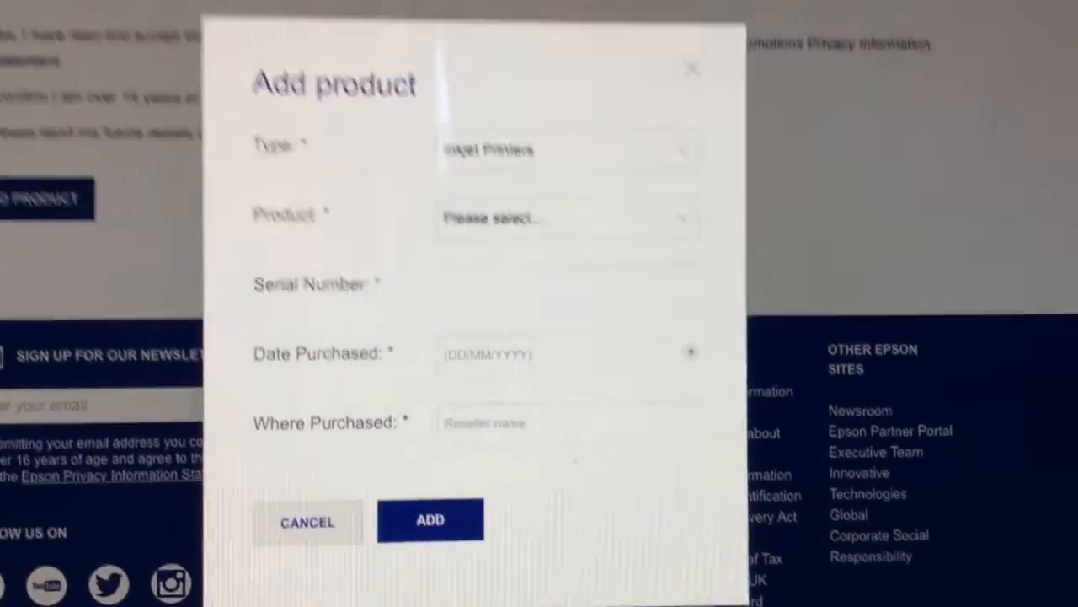
click(570, 219)
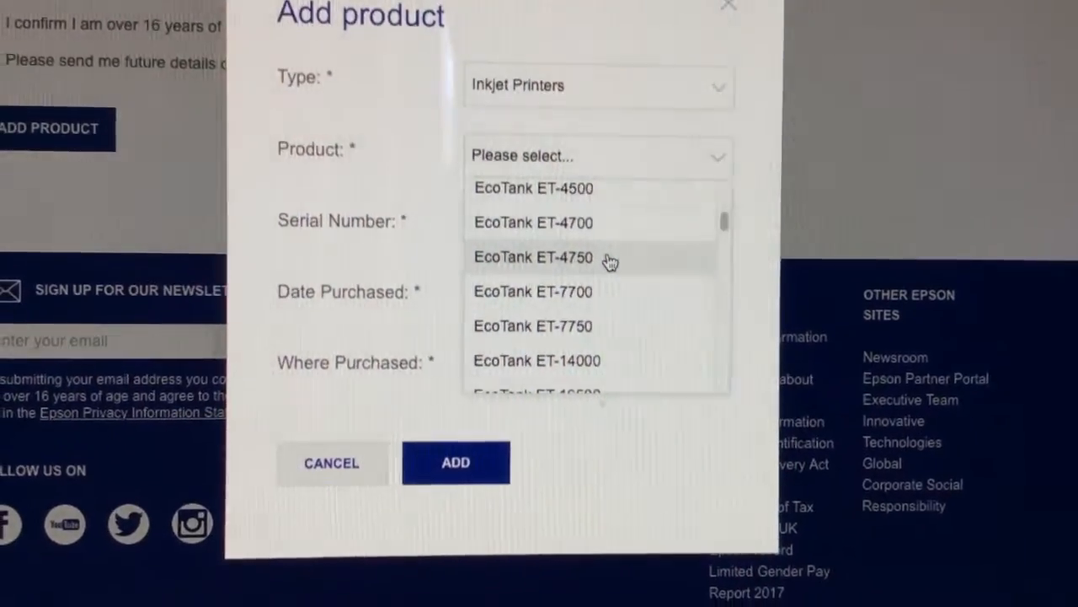
click(532, 256)
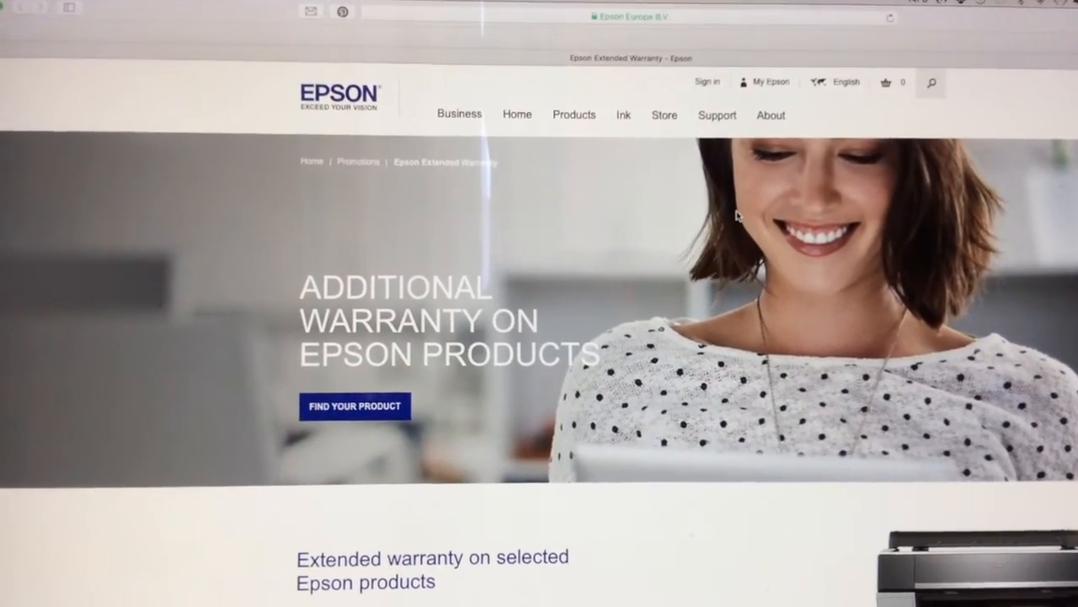
- Scroll down to the 'Apply for your warranty' form with its empty contact fields
scroll(down, 3)
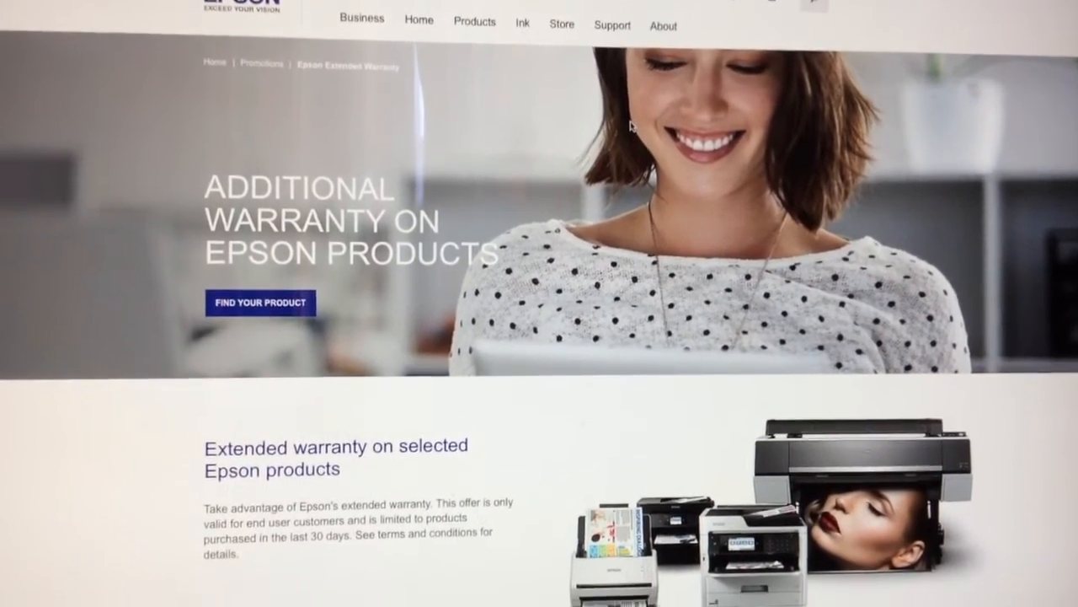
scroll(down, 3)
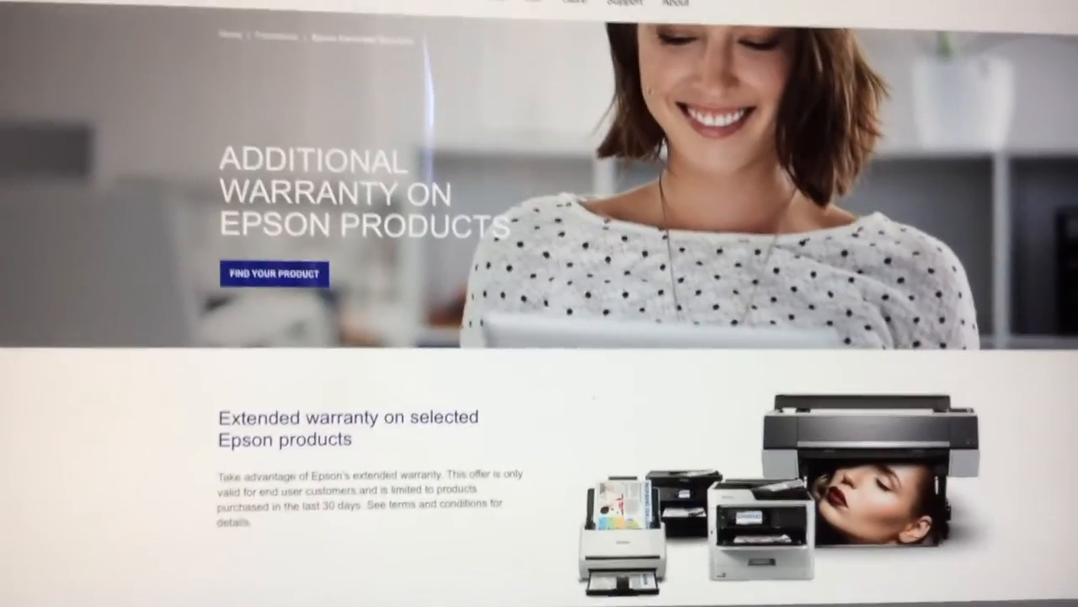
scroll(down, 3)
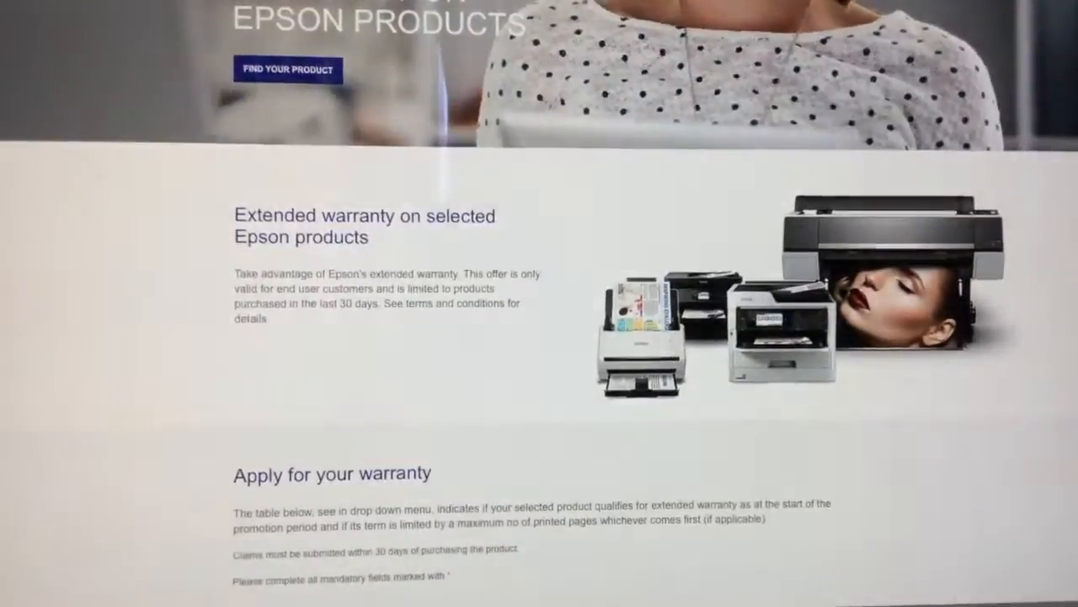
scroll(down, 3)
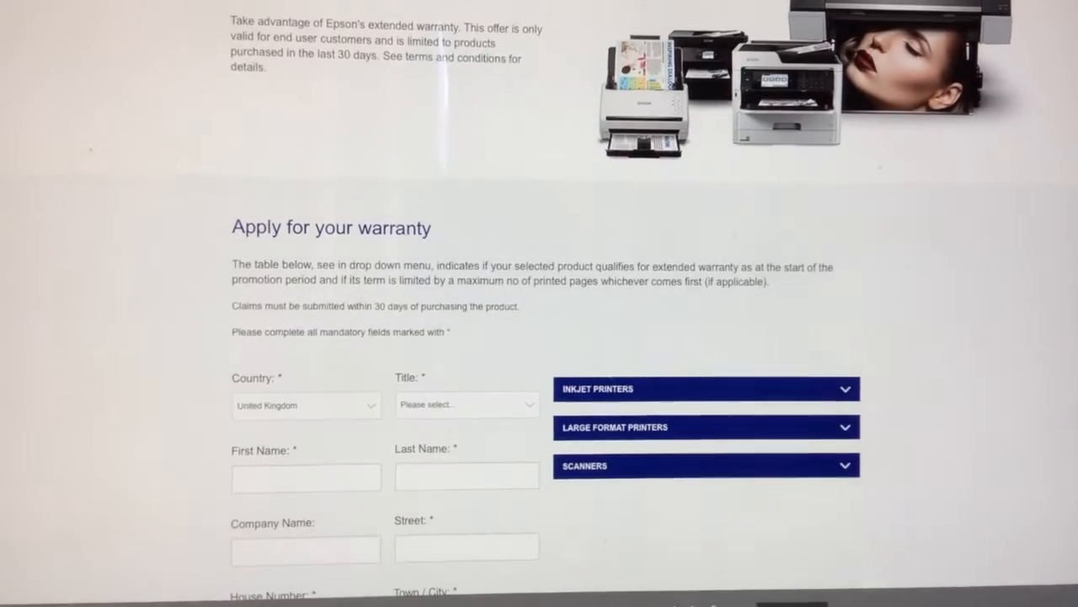
scroll(down, 3)
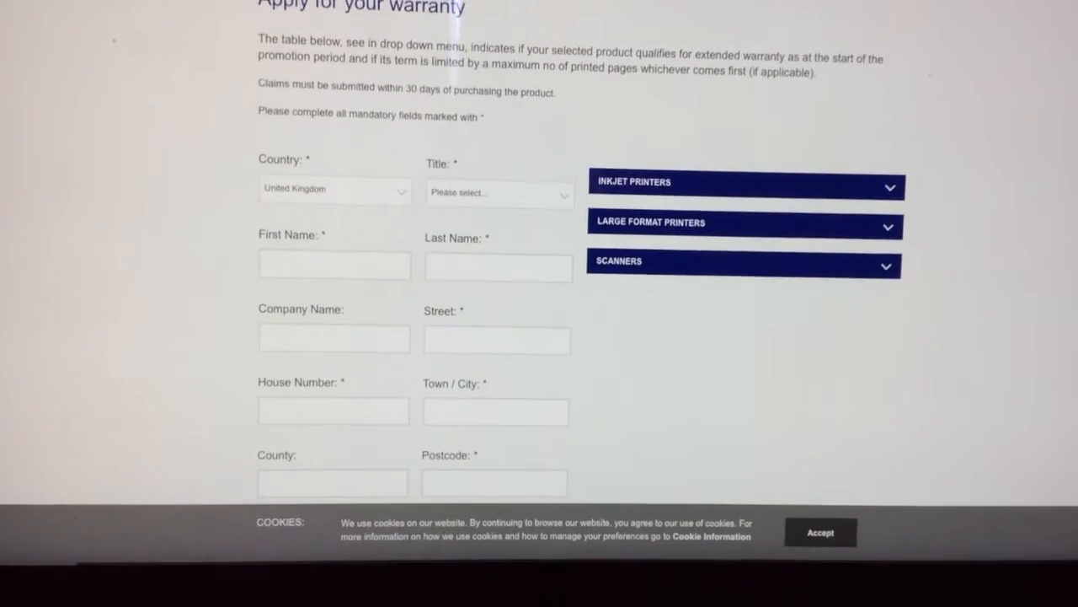
scroll(up, 3)
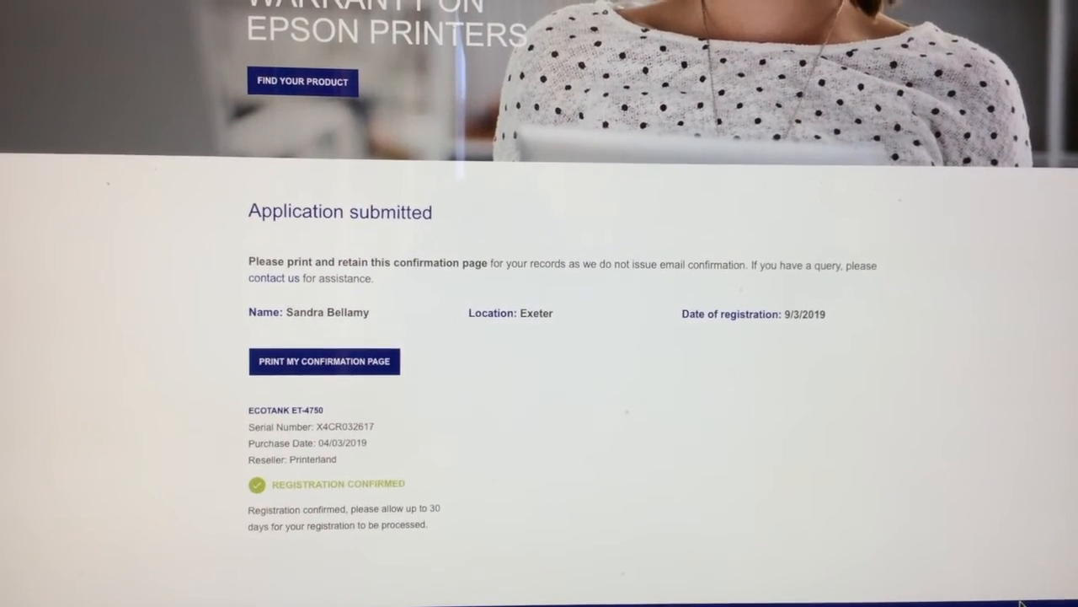
scroll(down, 3)
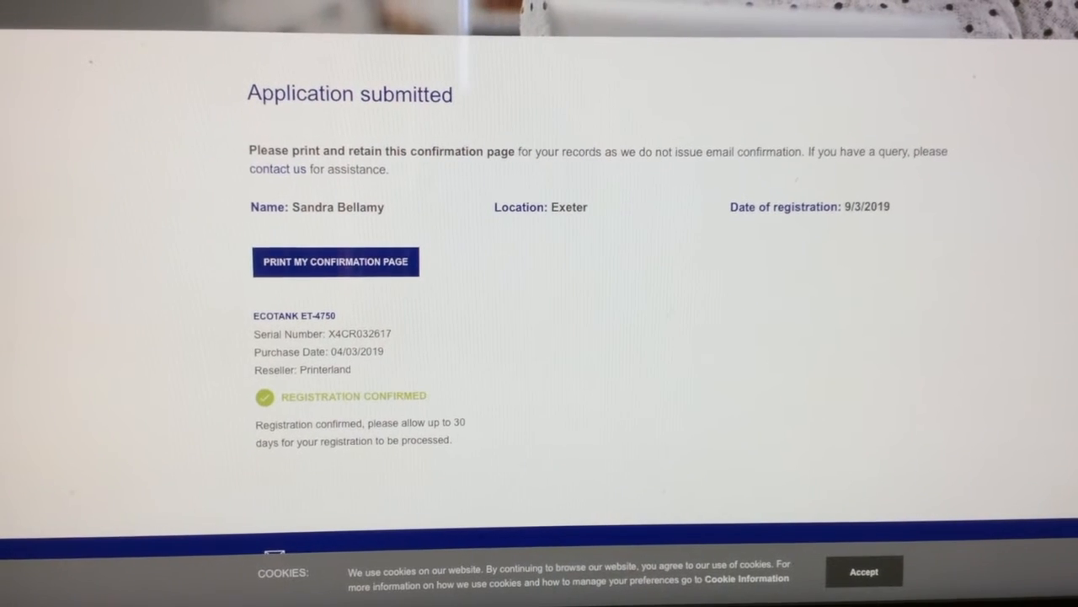
scroll(up, 3)
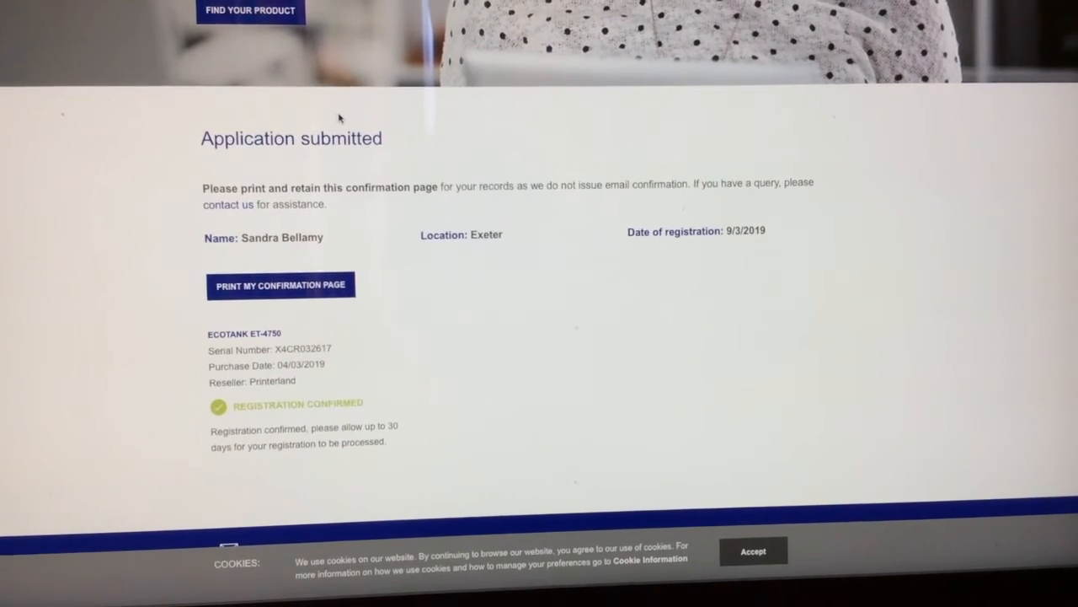